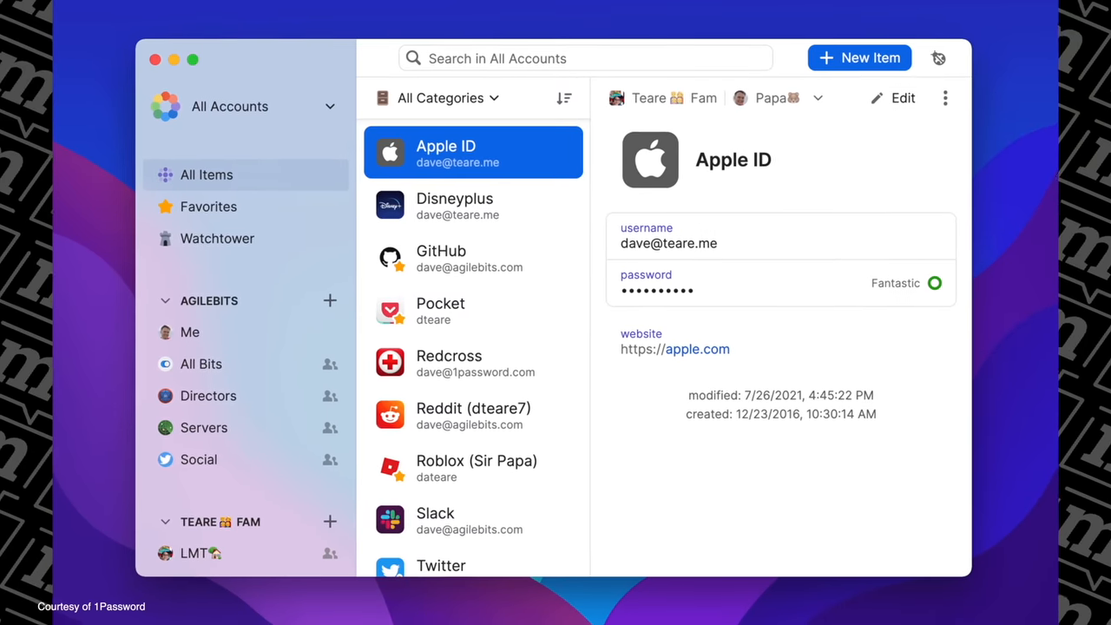
Step: Fill the Flexibits email and password from 1Password and sign in to Fantastical
left_click(473, 415)
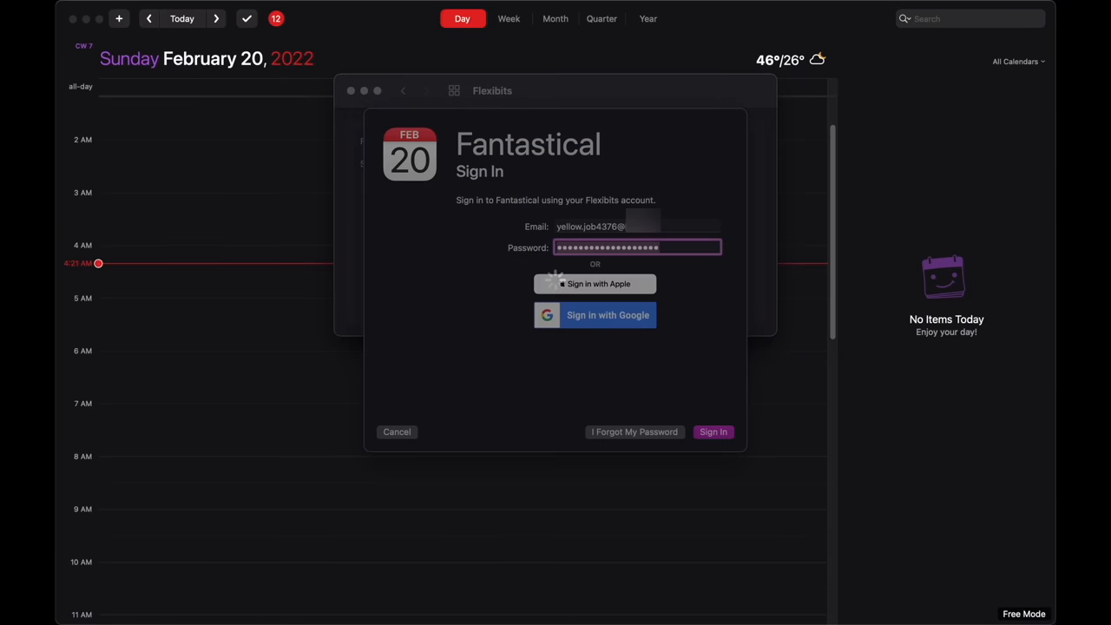
left_click(713, 431)
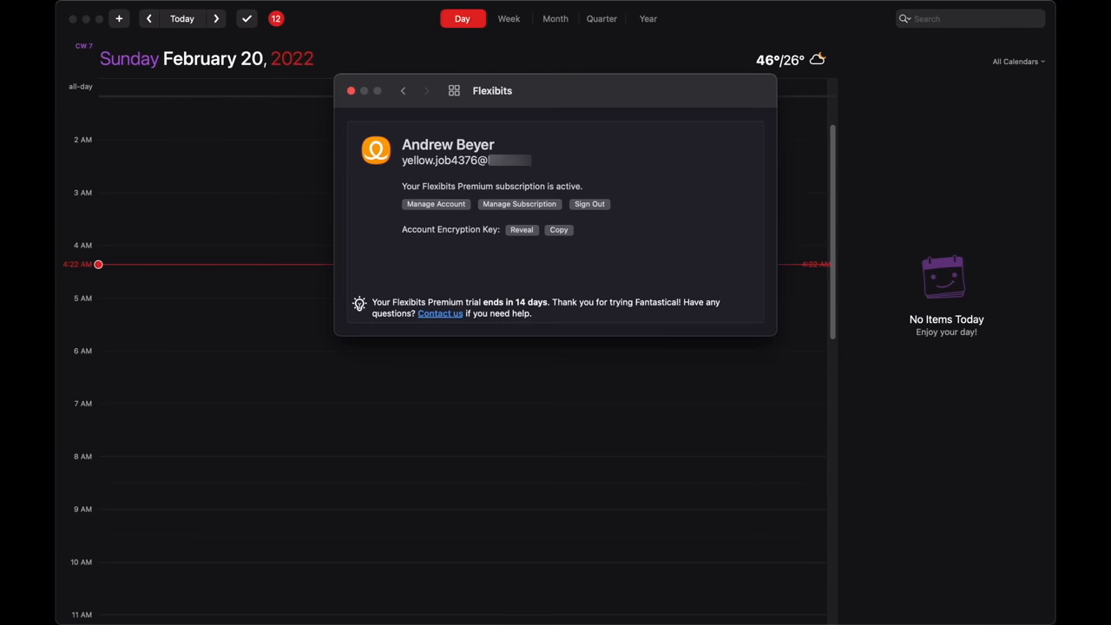